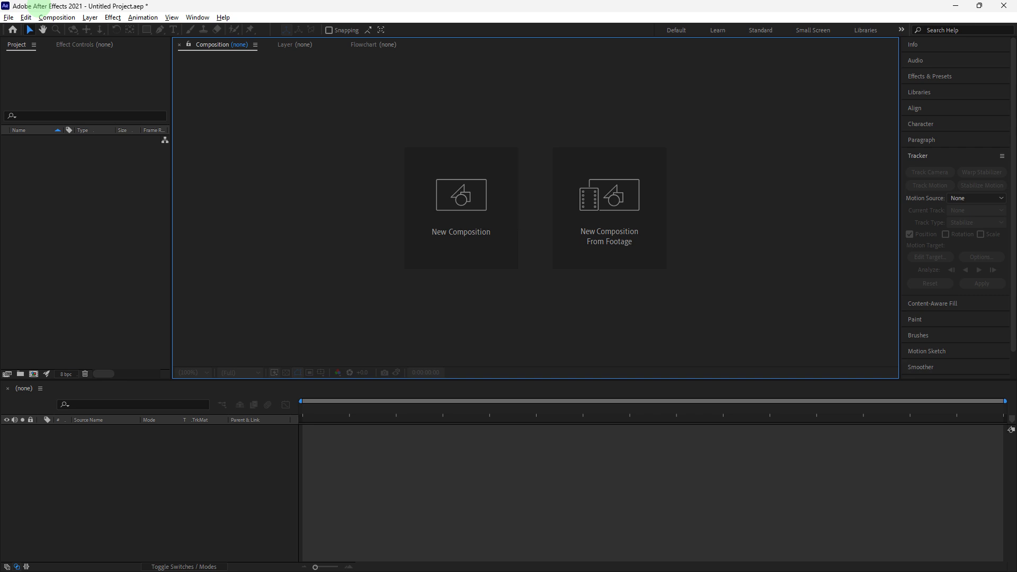
pyautogui.moveTo(44, 13)
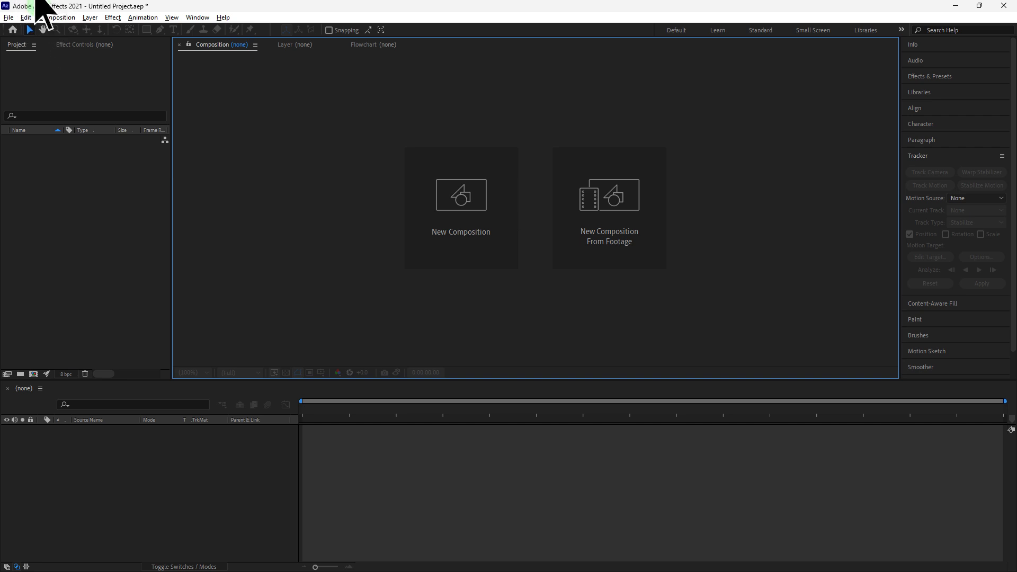
pyautogui.moveTo(41, 19)
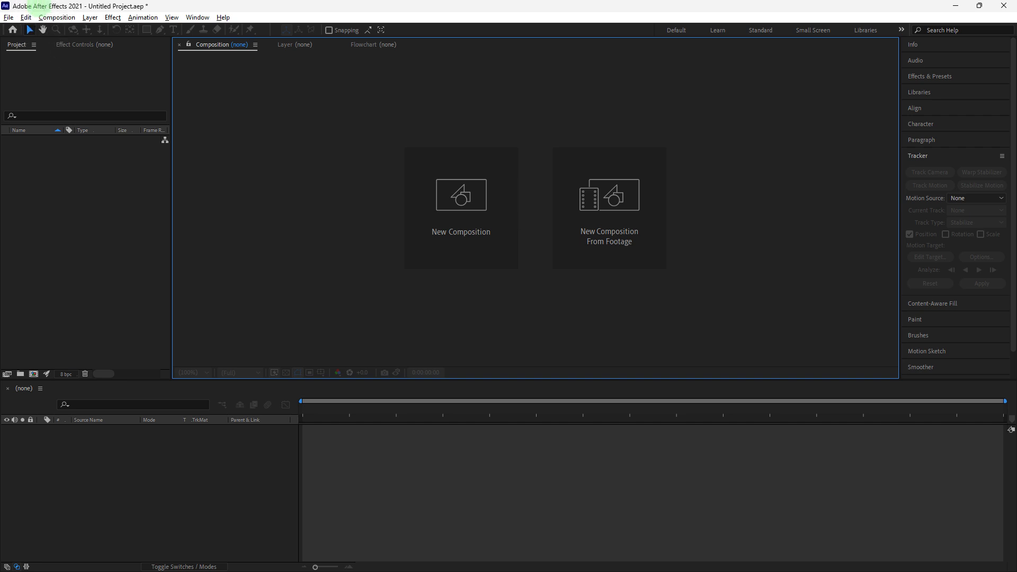
pyautogui.moveTo(608, 223)
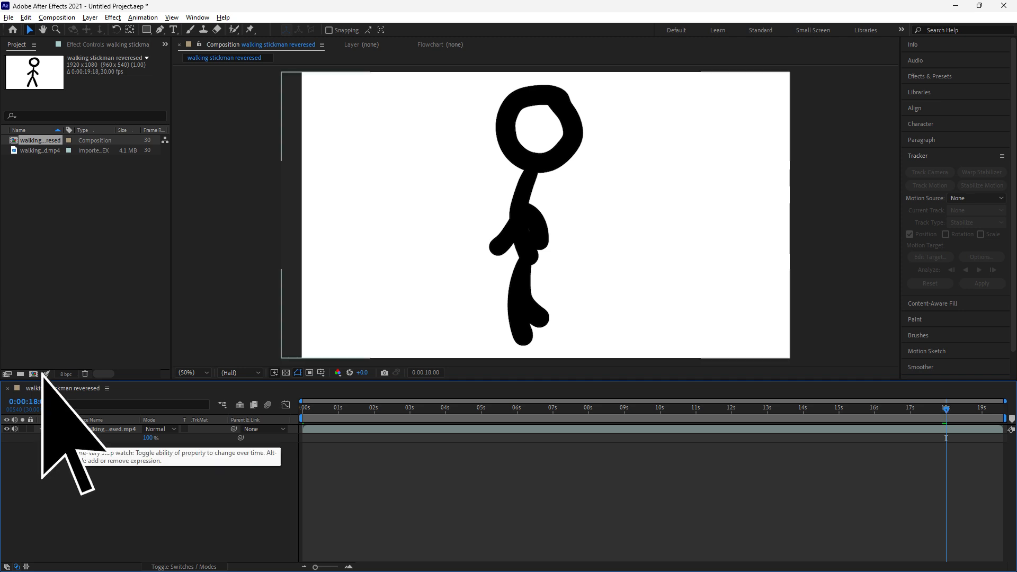
# Add an opacity keyframe at 100% on the stick-figure layer near the 18-second mark
pyautogui.click(41, 429)
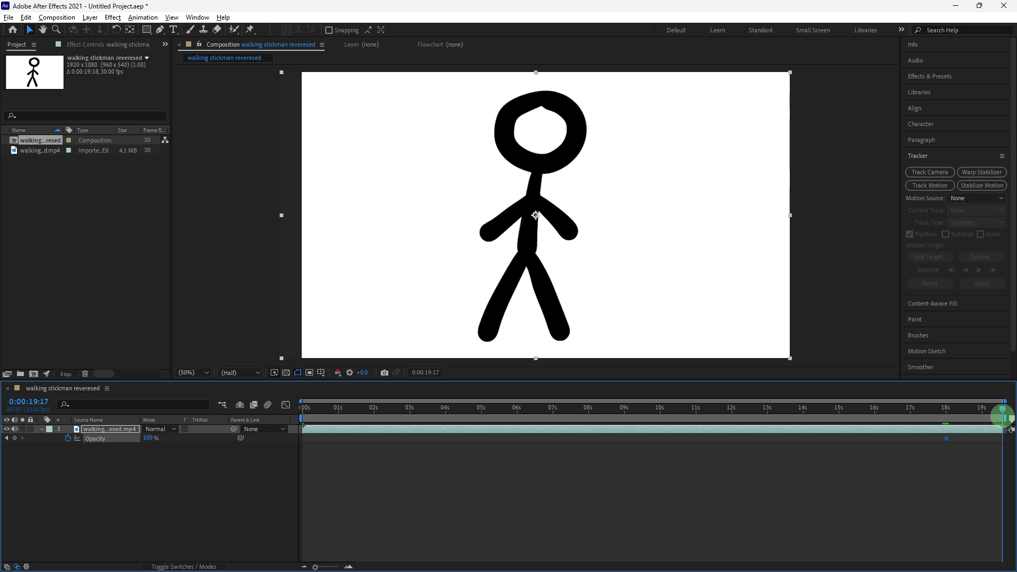
# Set the layer's opacity to 0% at the final frame, creating the fade-to-black keyframe
pyautogui.click(7, 429)
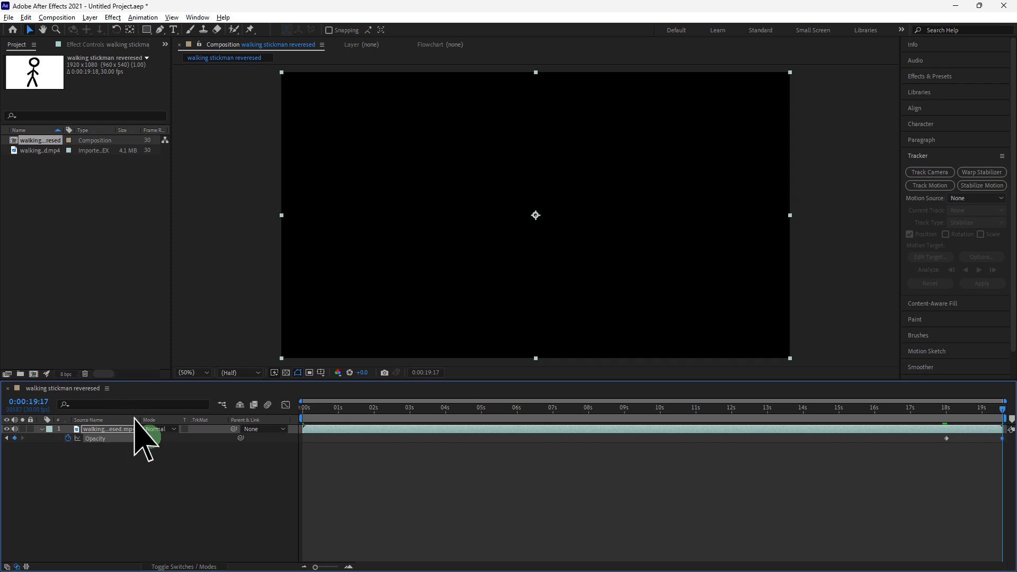